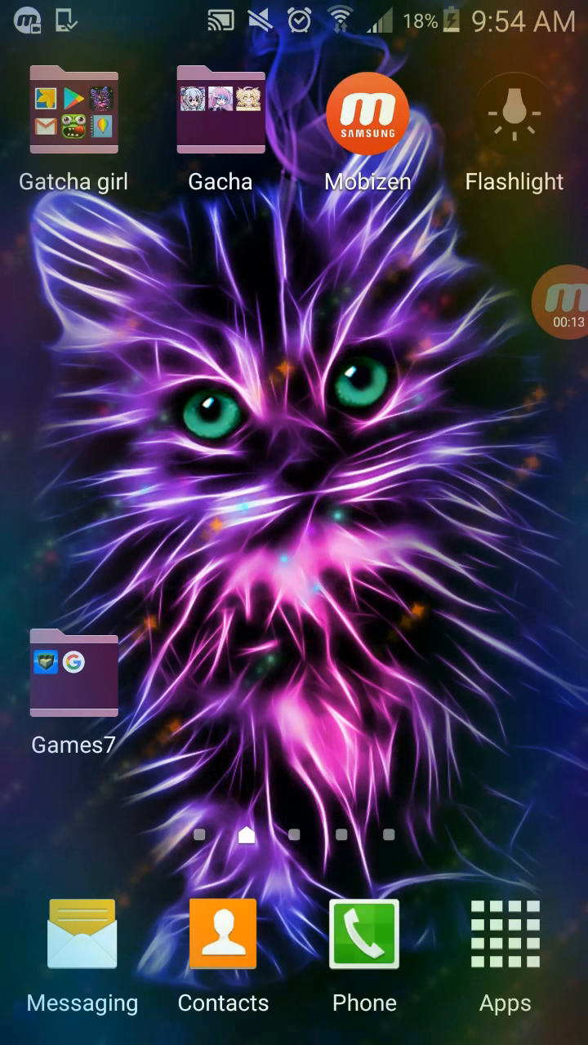
Step: Open the Gatcha girl folder on the Samsung home screen to launch Slendrina: The School
{"action": "left_click", "coordinate": [73, 110]}
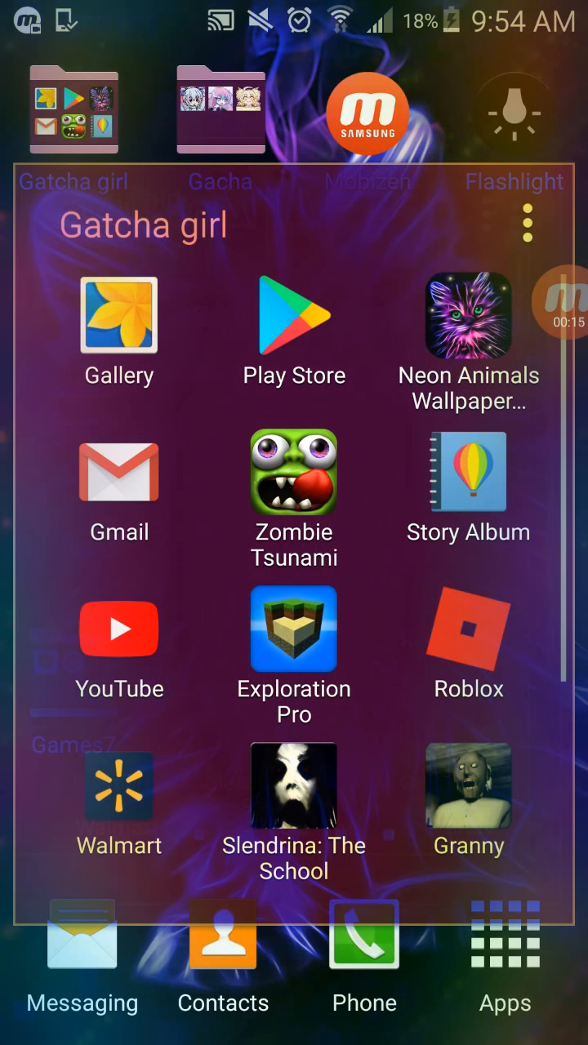
{"action": "scroll", "scroll_direction": "down", "scroll_amount": 3}
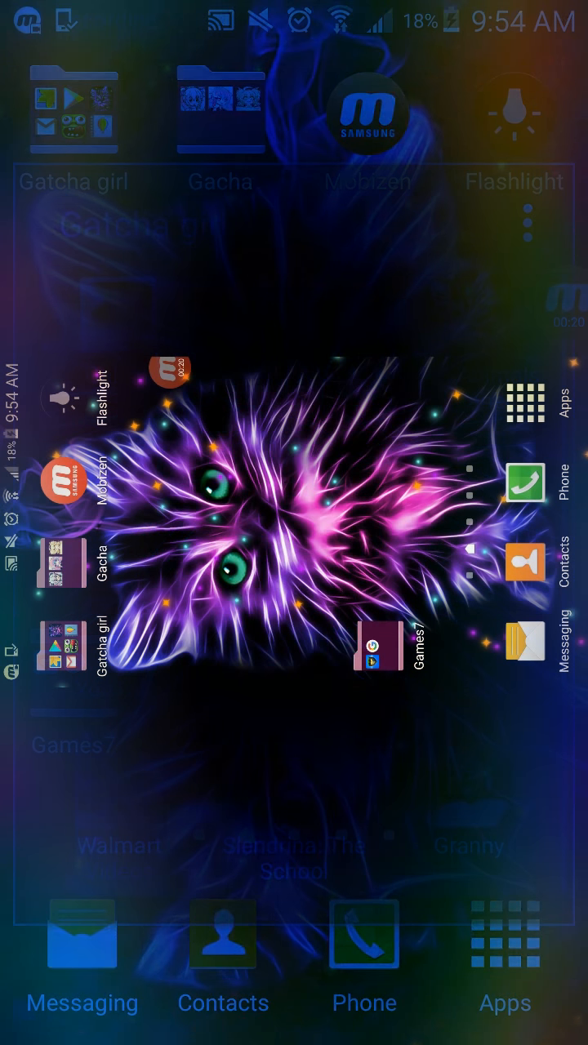
Step: Let Slendrina: The School finish loading to its landscape title menu
{"action": "left_click", "coordinate": [377, 652]}
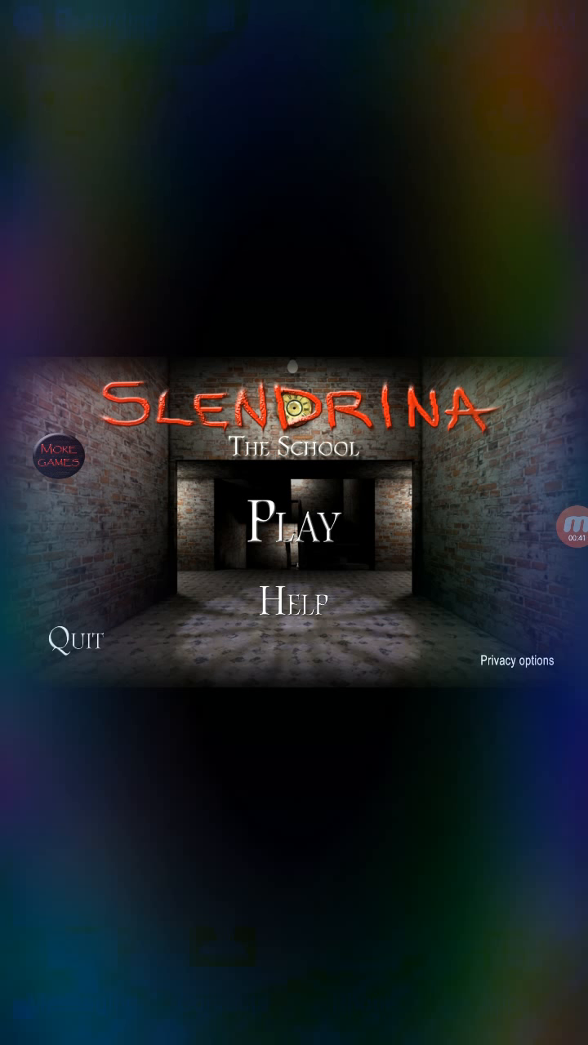
Step: Start a new Slendrina game and walk down the brick corridor past the desks
{"action": "left_click", "coordinate": [298, 526]}
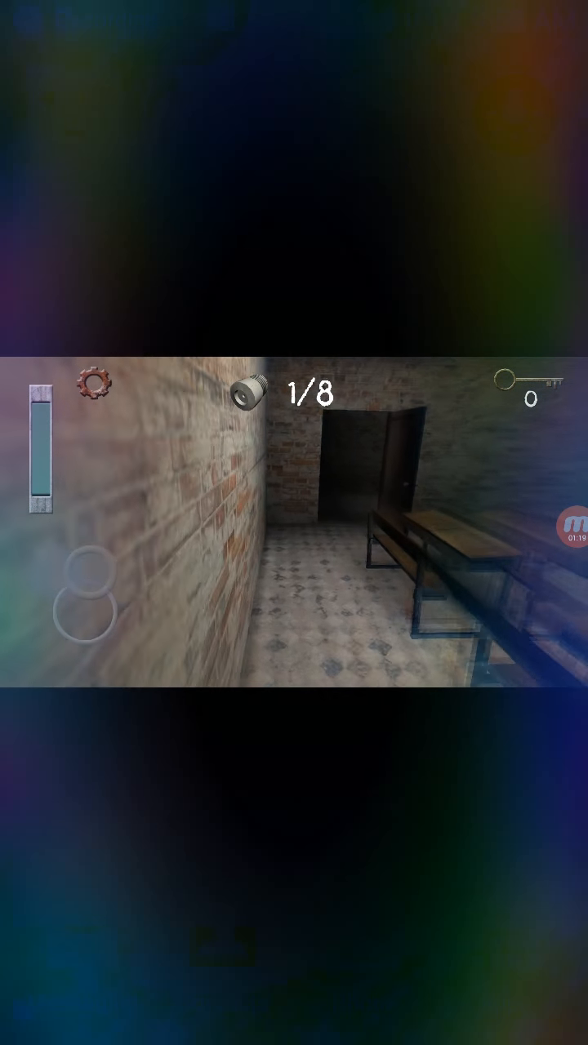
{"action": "left_click_drag", "start_coordinate": [78, 608], "coordinate": [65, 572]}
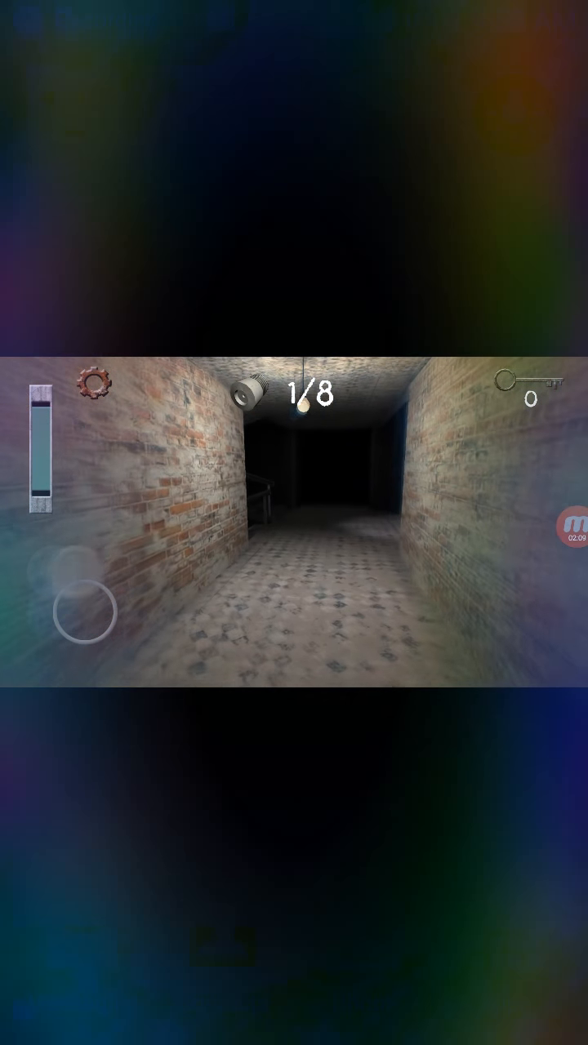
{"action": "left_click_drag", "start_coordinate": [82, 608], "coordinate": [122, 588]}
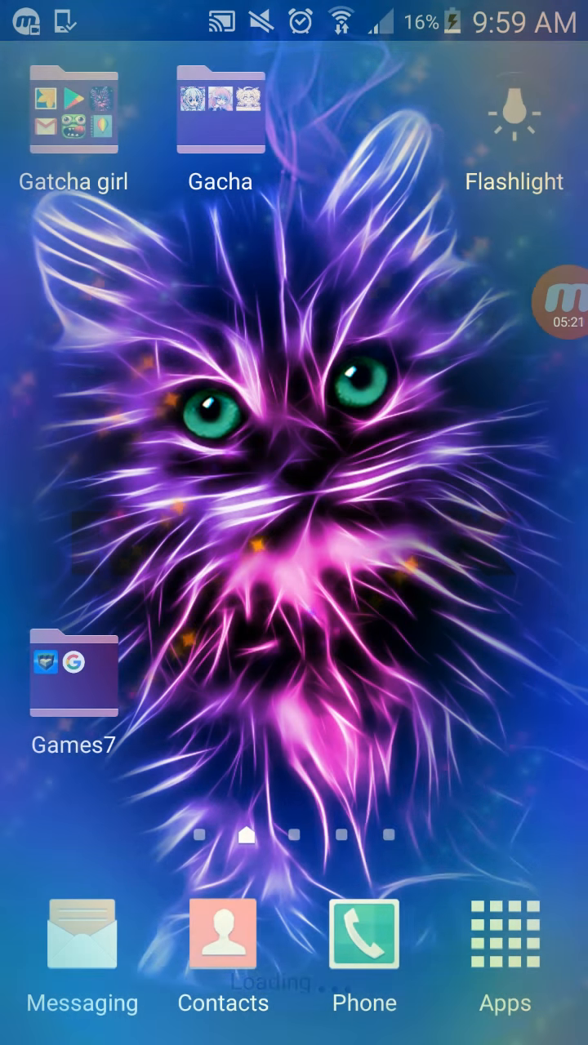
Step: Launch Granny on Practise difficulty and skip the intro tips to enter the house
{"action": "left_click", "coordinate": [74, 111]}
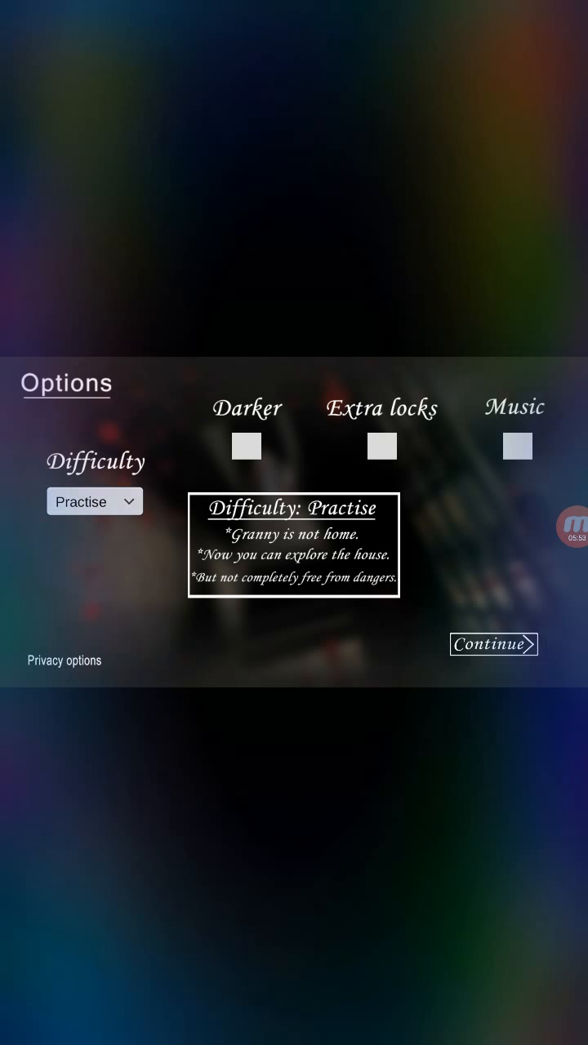
{"action": "left_click", "coordinate": [94, 500]}
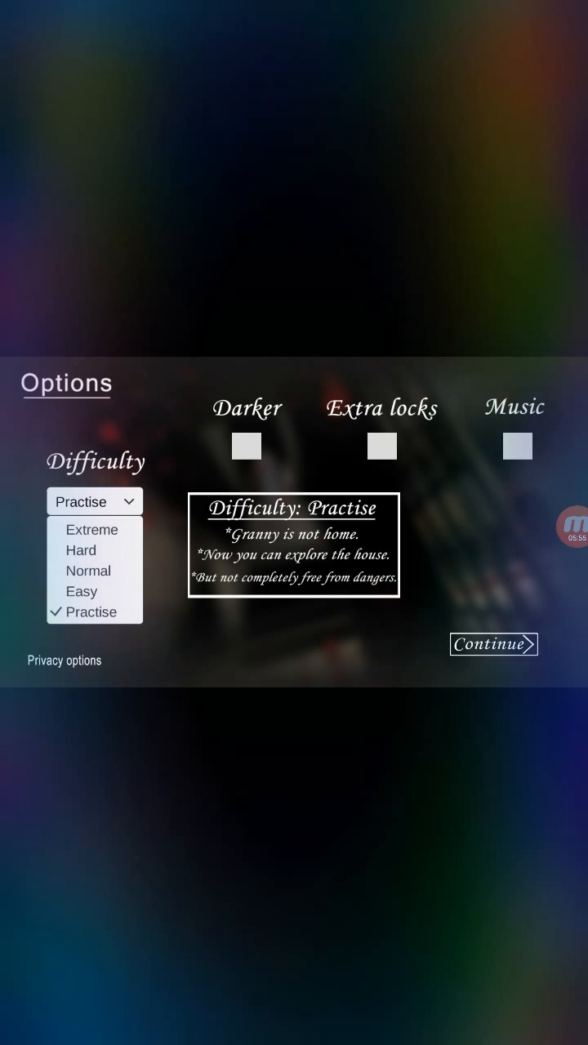
{"action": "left_click", "coordinate": [493, 644]}
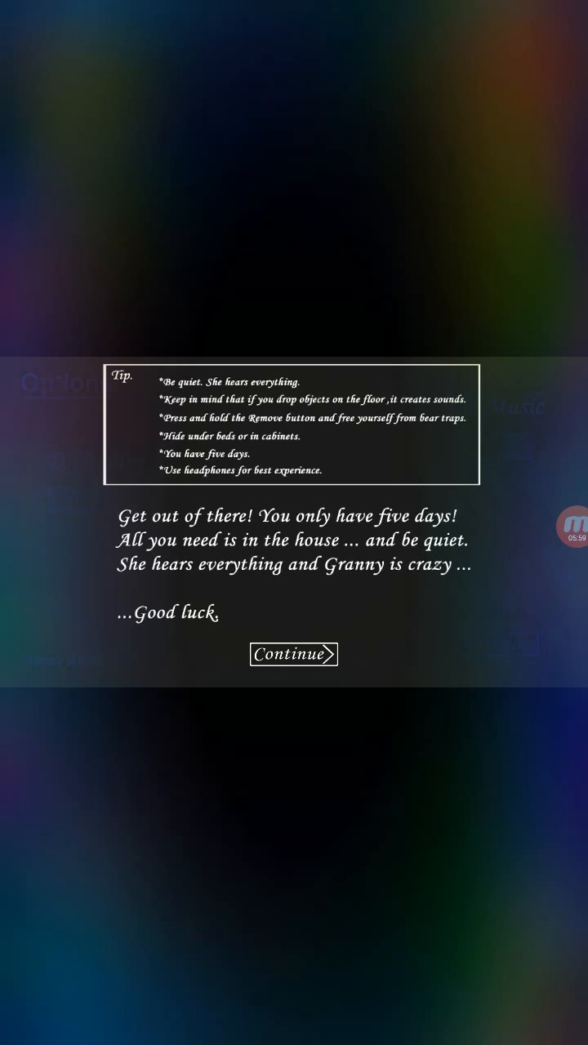
{"action": "left_click", "coordinate": [293, 653]}
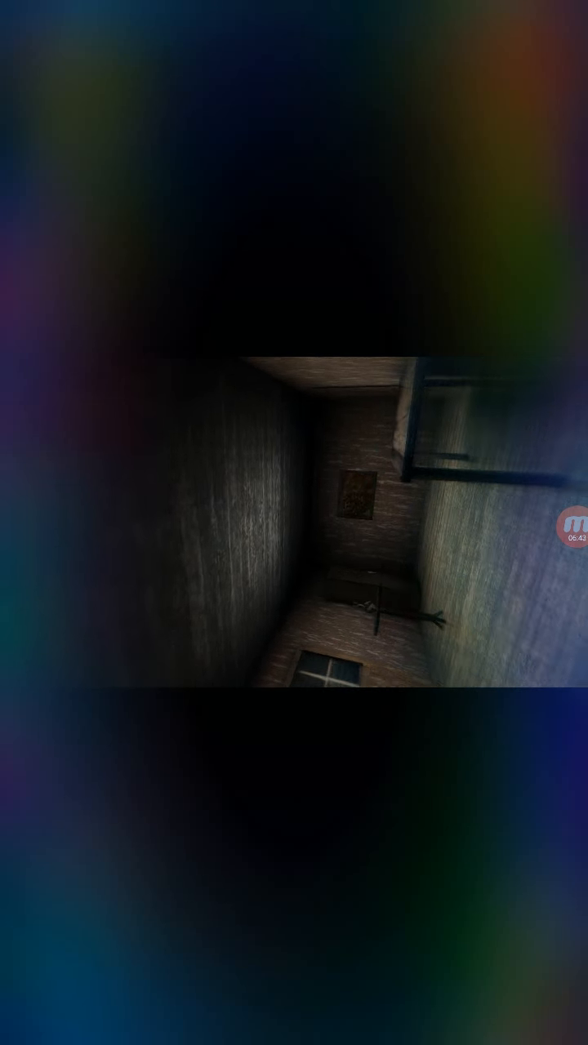